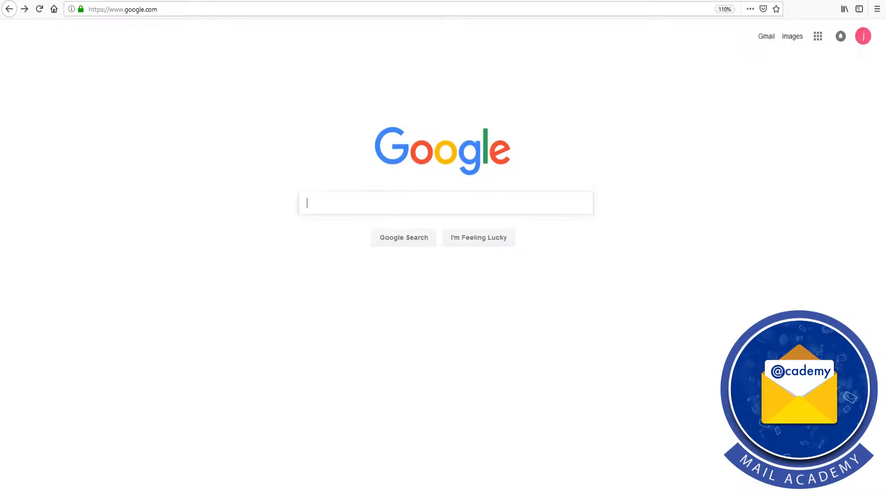
# Search Google for 'recoverytools olm migrator' and go to the OLM Migrator - RecoveryTools result
pyautogui.write('recoverytools olm migrat')
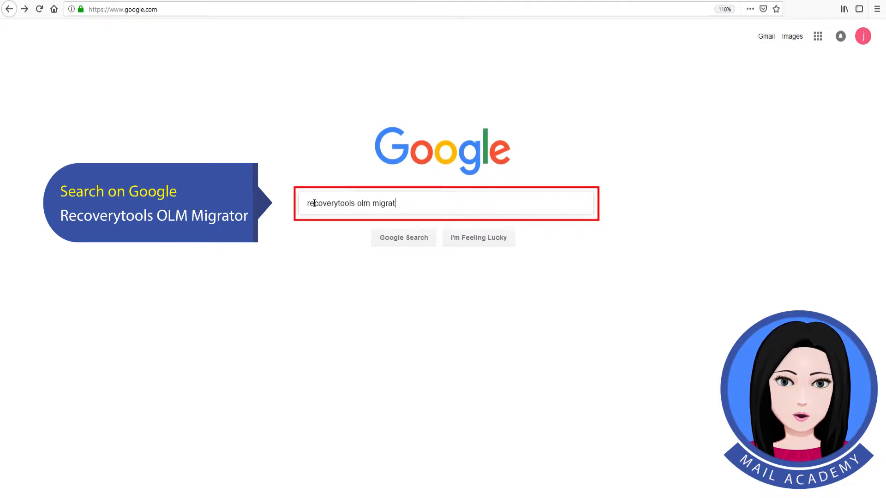
pyautogui.write('or')
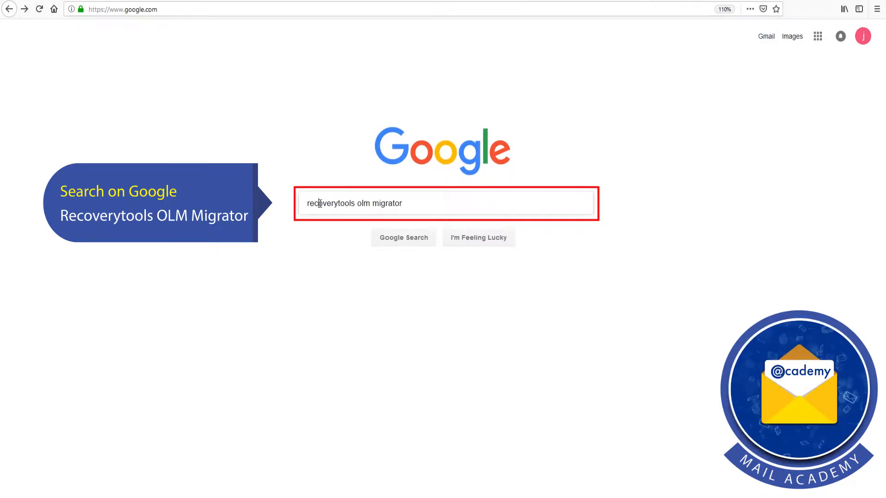
pyautogui.click(403, 241)
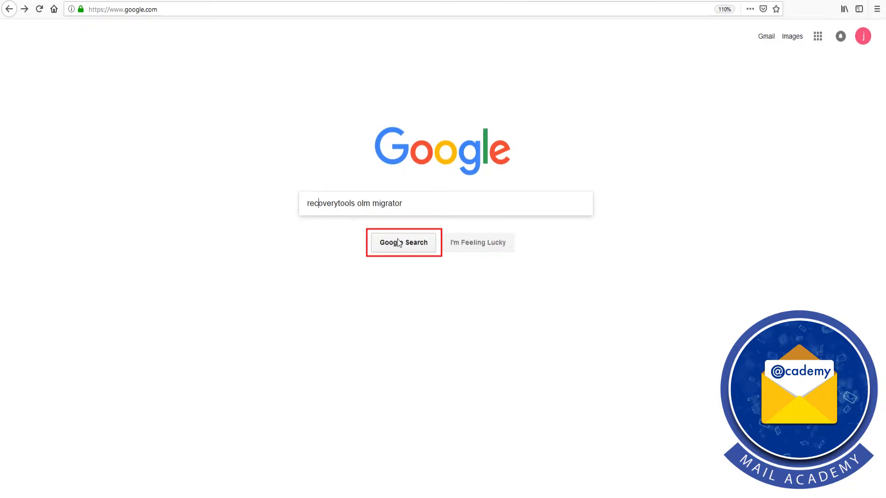
pyautogui.click(404, 242)
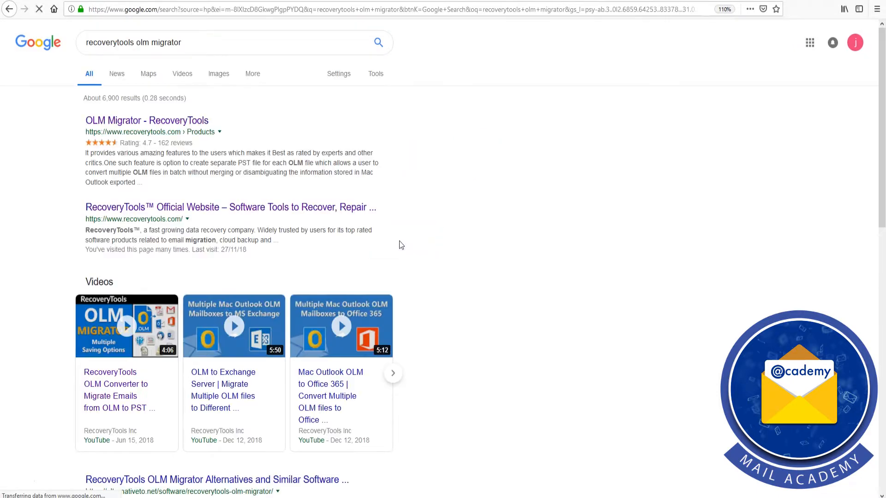
pyautogui.click(147, 120)
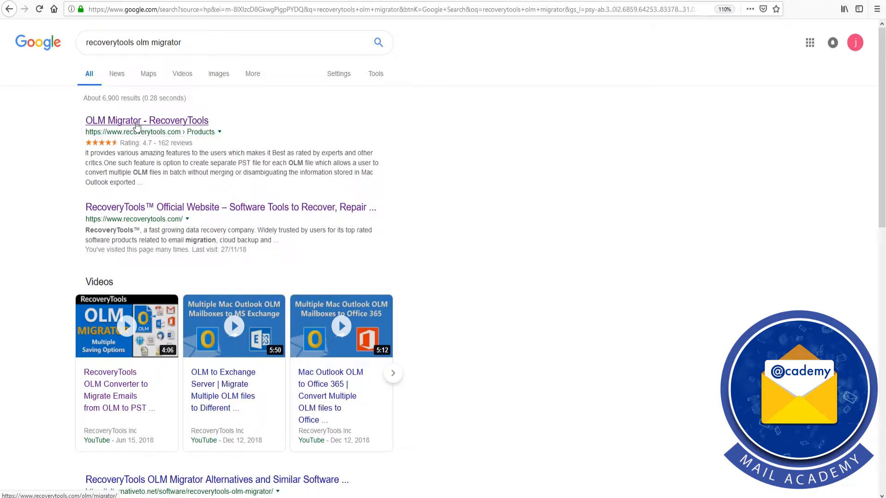
pyautogui.click(147, 120)
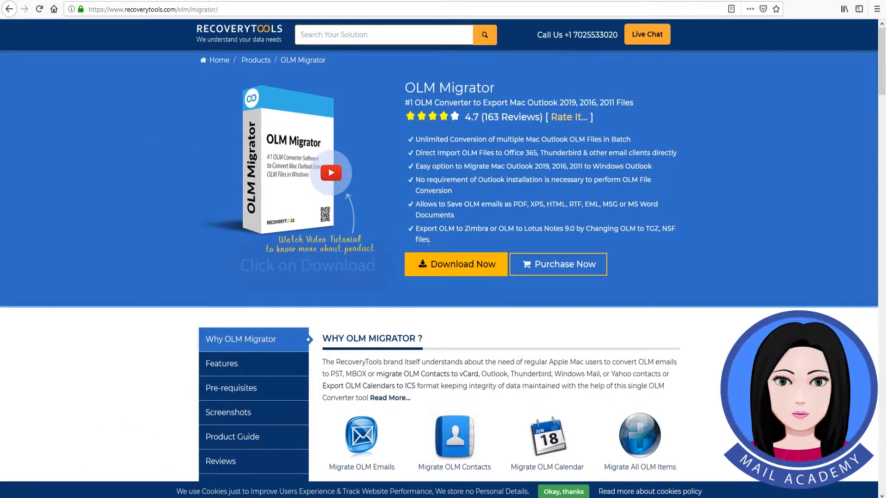
# Download setup-olm-migrator(1).exe via Download Now and run it from the Firefox downloads panel
pyautogui.click(454, 263)
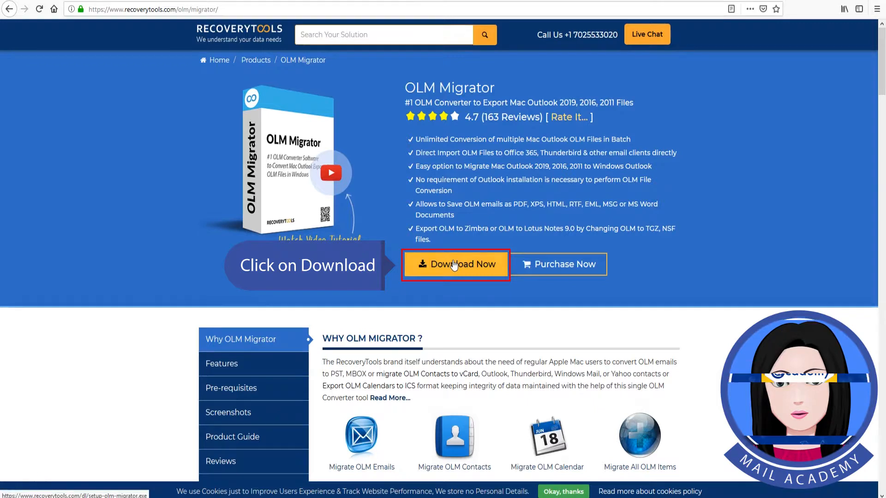
pyautogui.click(455, 265)
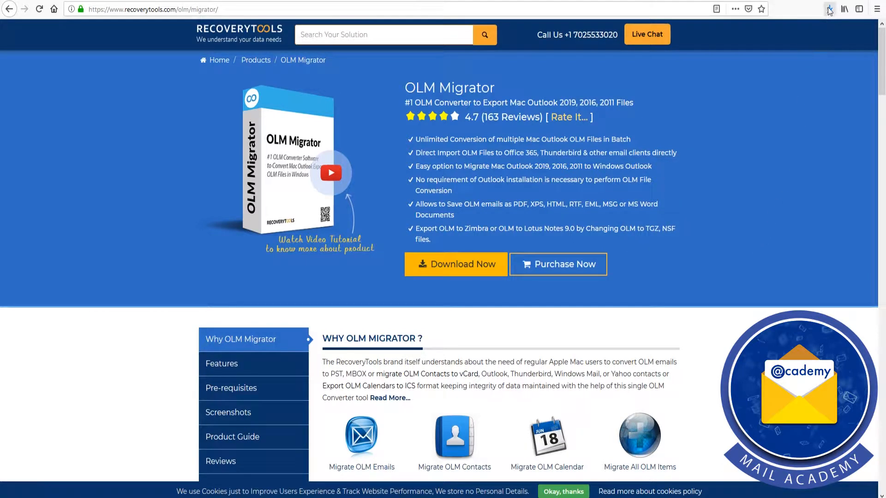
pyautogui.click(829, 9)
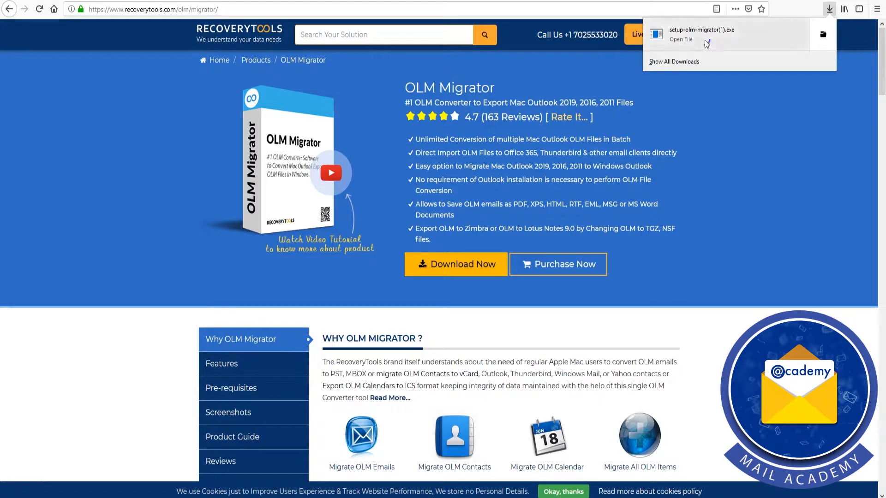
pyautogui.click(679, 40)
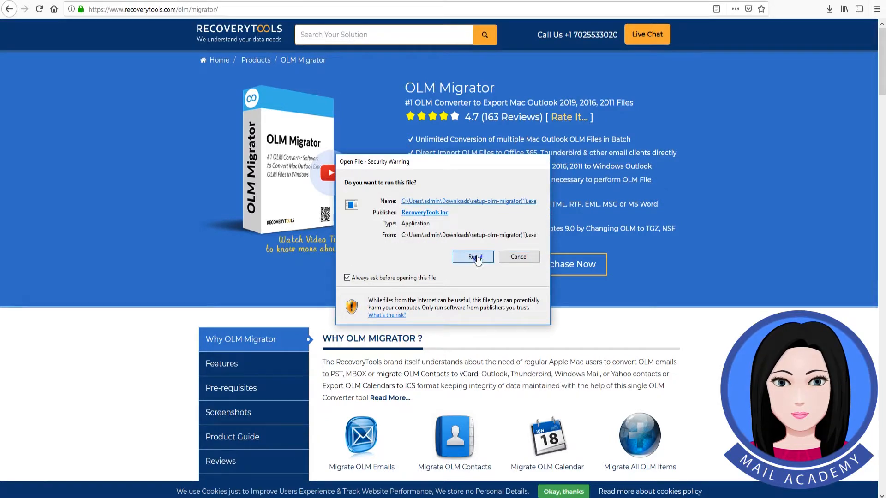
# Allow the setup to run, keep English and accept the licence agreement
pyautogui.click(472, 258)
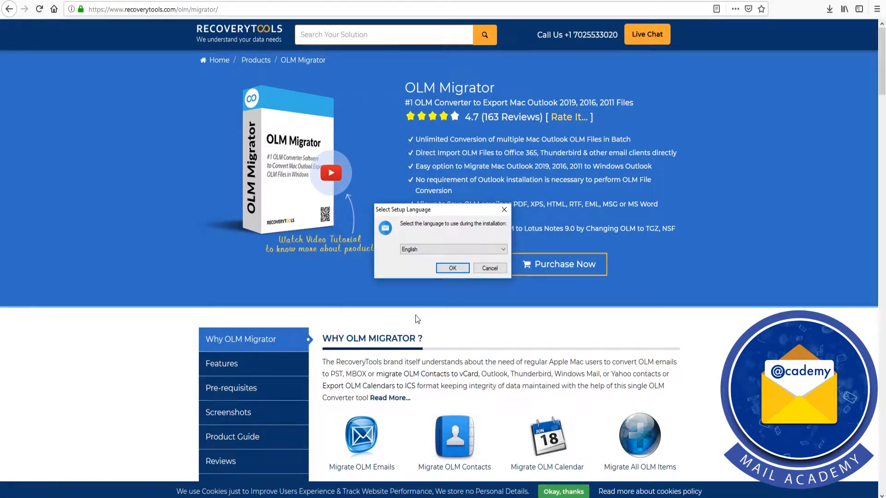
pyautogui.click(452, 268)
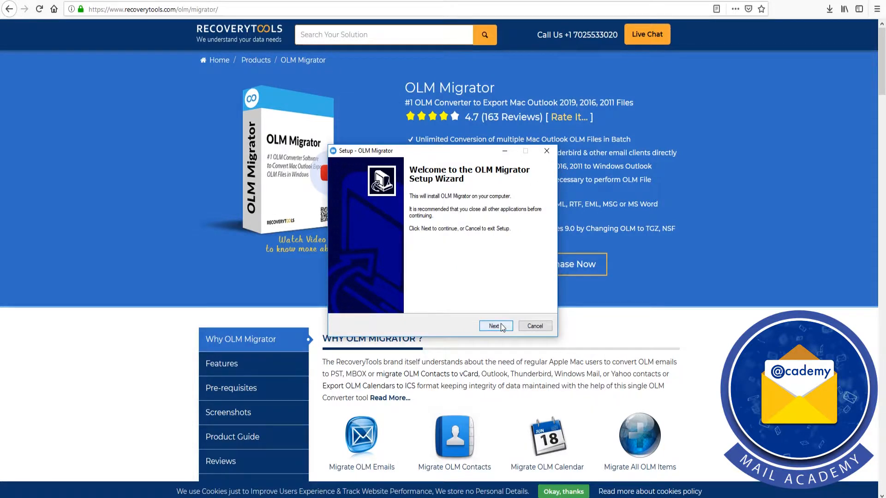
pyautogui.click(492, 326)
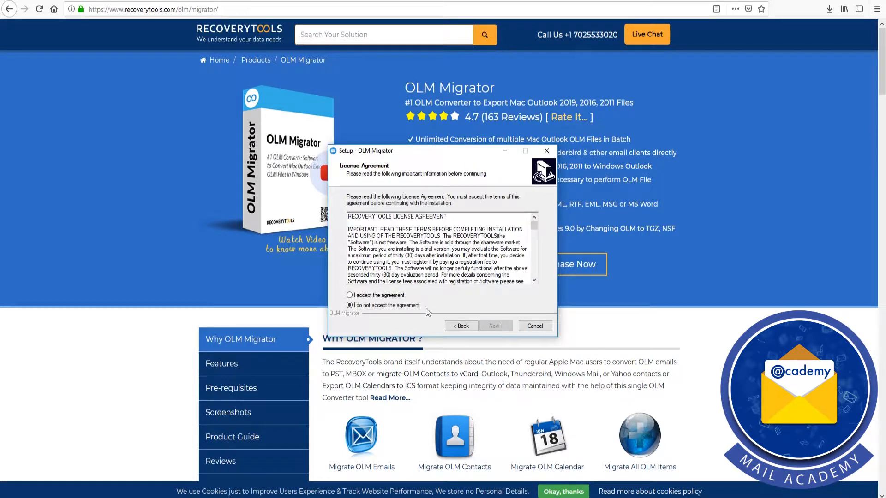
pyautogui.click(350, 296)
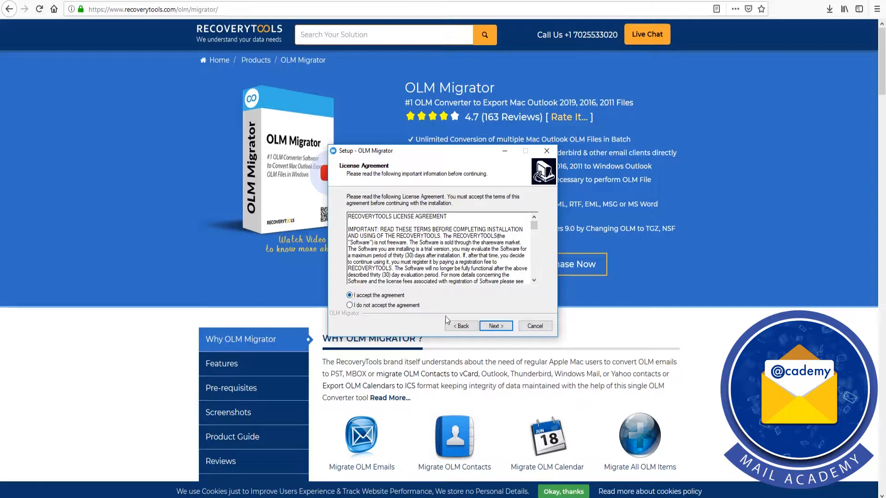
# Install to the default folder and finish with 'Launch OLM Migrator' ticked
pyautogui.click(494, 325)
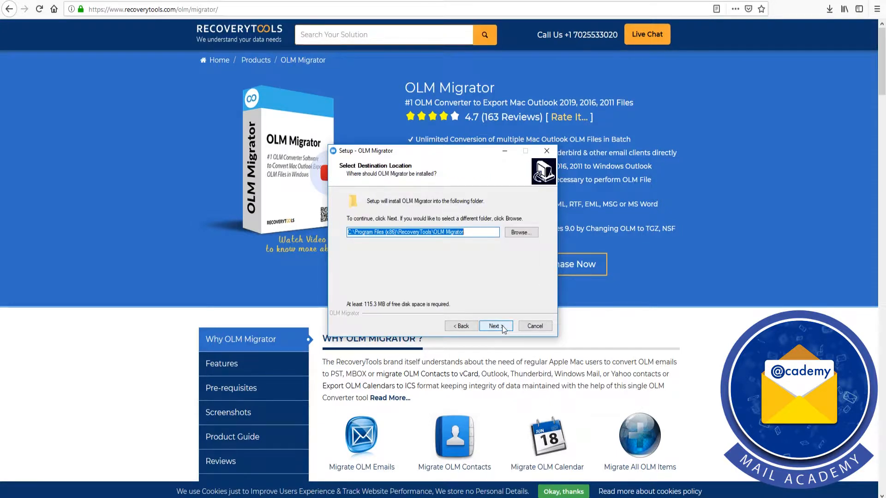
pyautogui.click(494, 325)
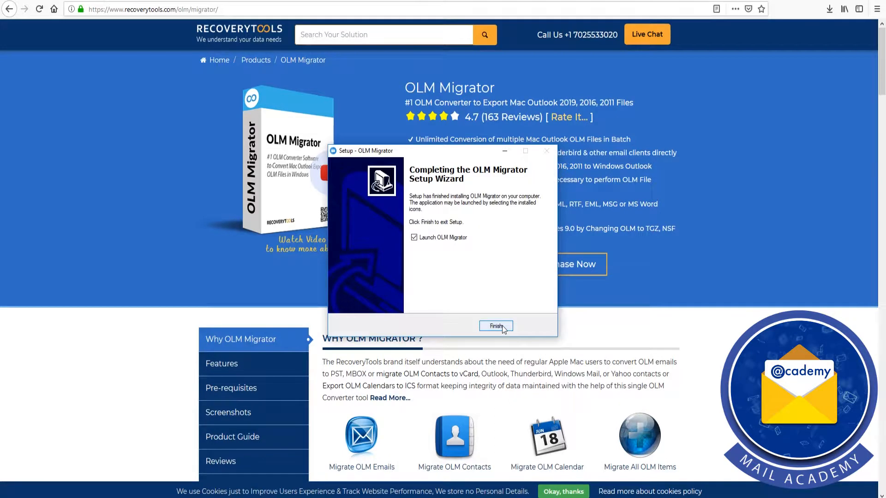
pyautogui.click(495, 325)
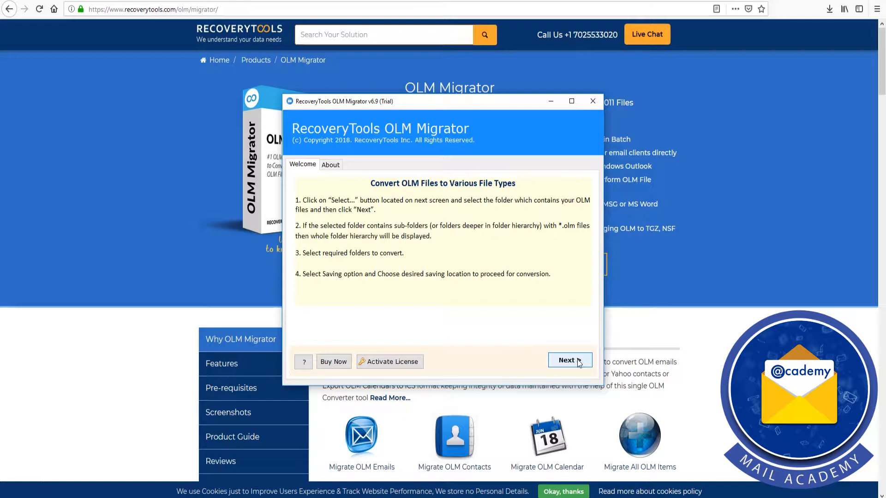
# Browse to F:\olm to pst\olm and load admin.olm as the conversion source
pyautogui.click(569, 359)
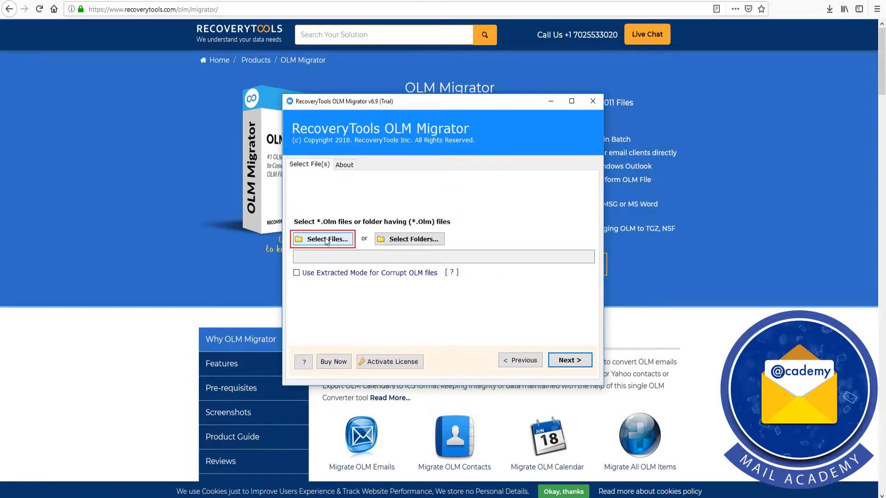
pyautogui.click(322, 239)
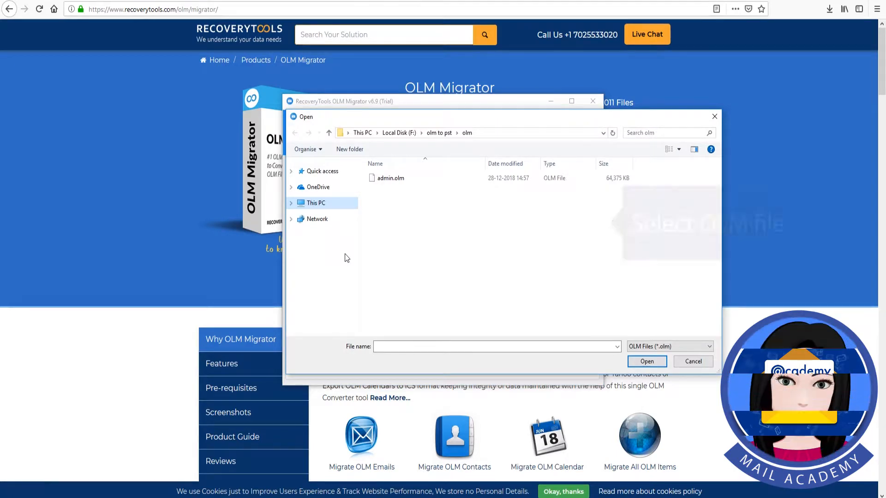
pyautogui.click(391, 178)
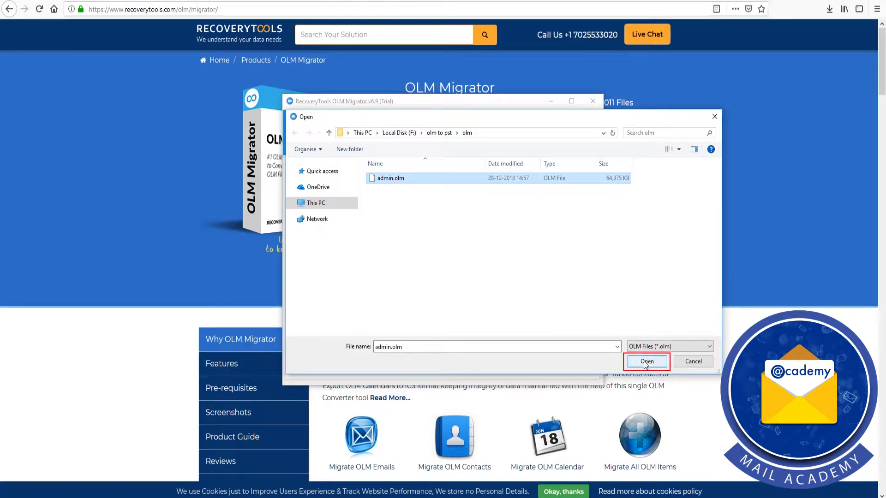
pyautogui.click(645, 362)
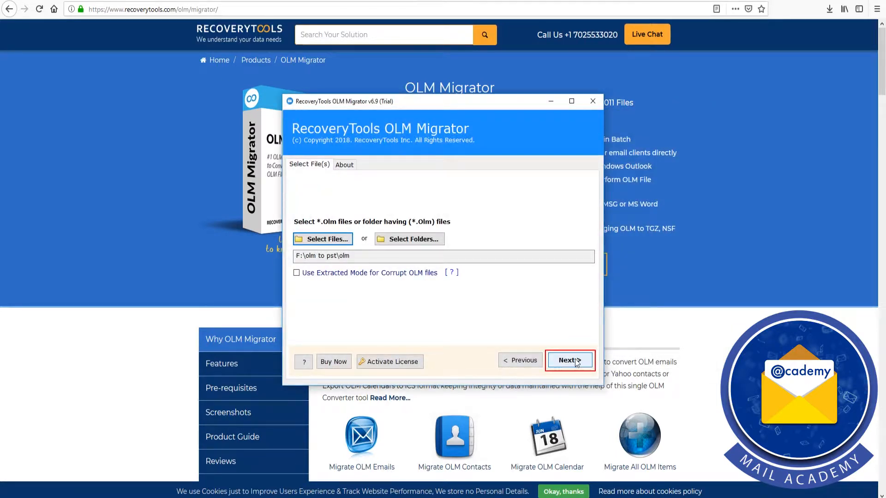
# Check the root of the admin.olm folder tree to select all folders and continue to saving options
pyautogui.click(408, 238)
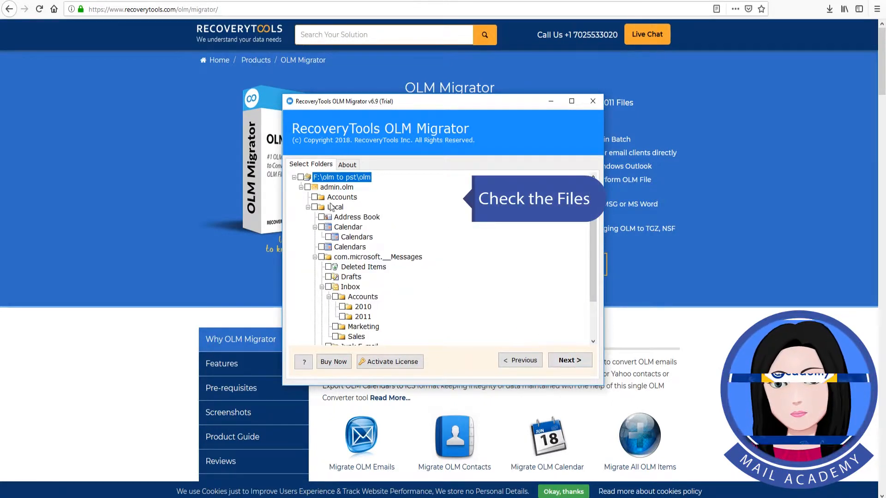
pyautogui.click(301, 177)
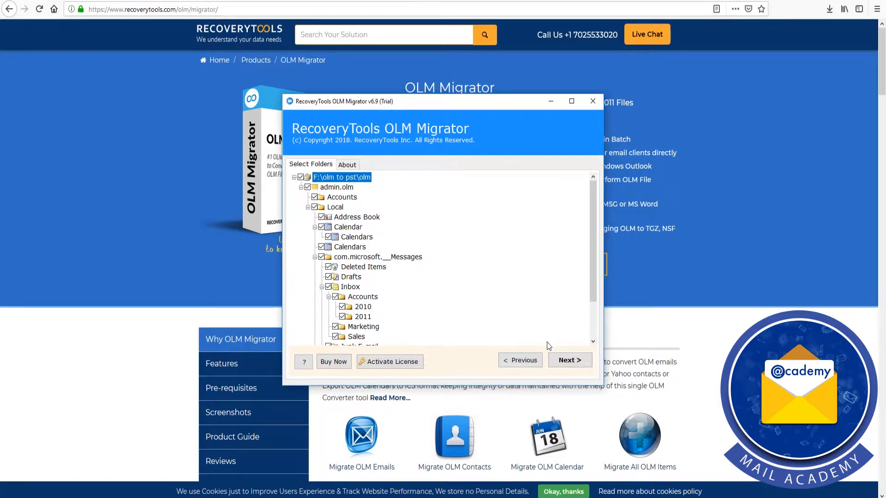
pyautogui.click(570, 361)
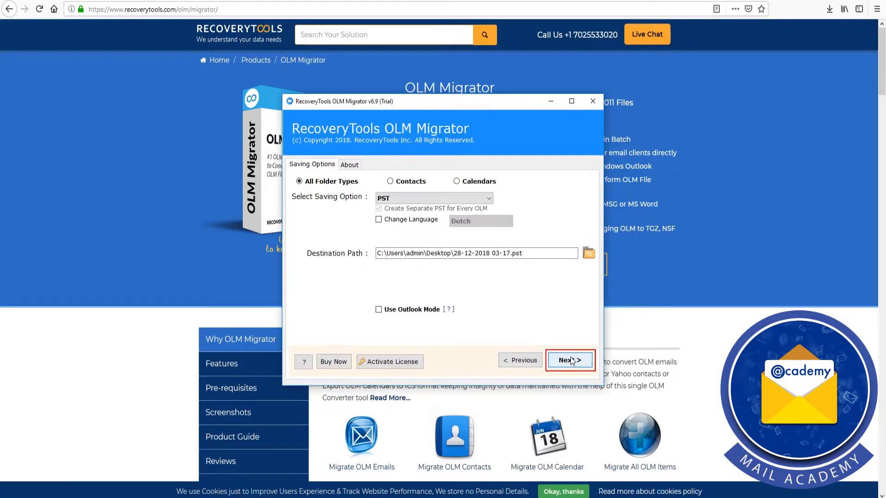
pyautogui.moveTo(547, 345)
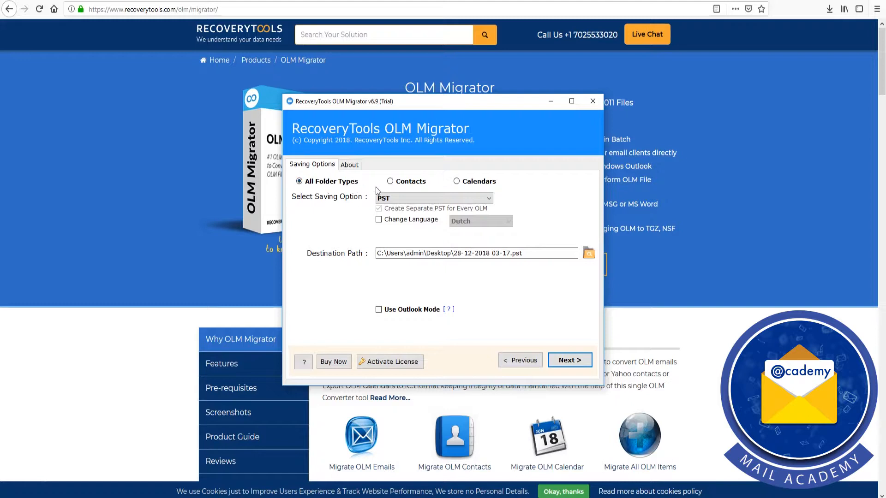
pyautogui.click(389, 181)
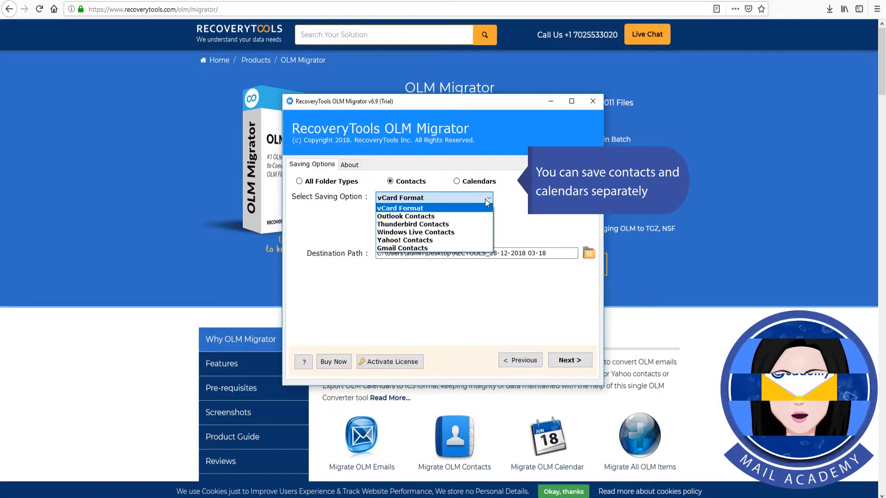
pyautogui.click(399, 207)
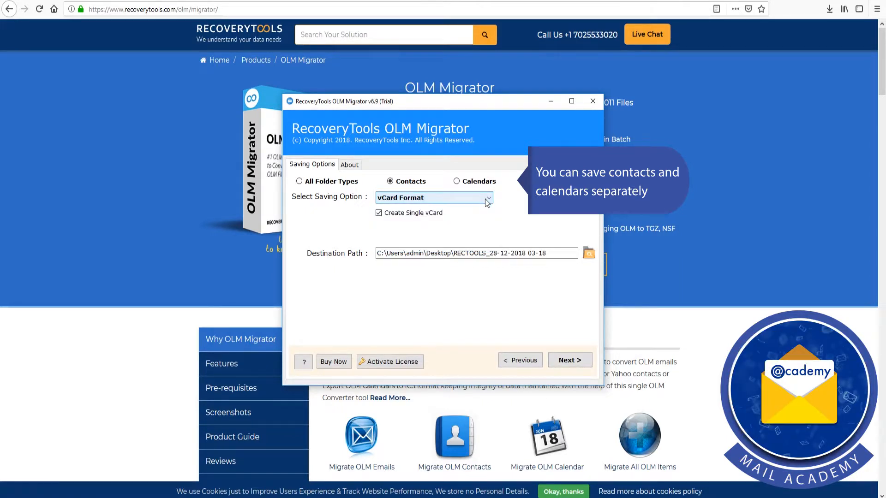
pyautogui.click(457, 180)
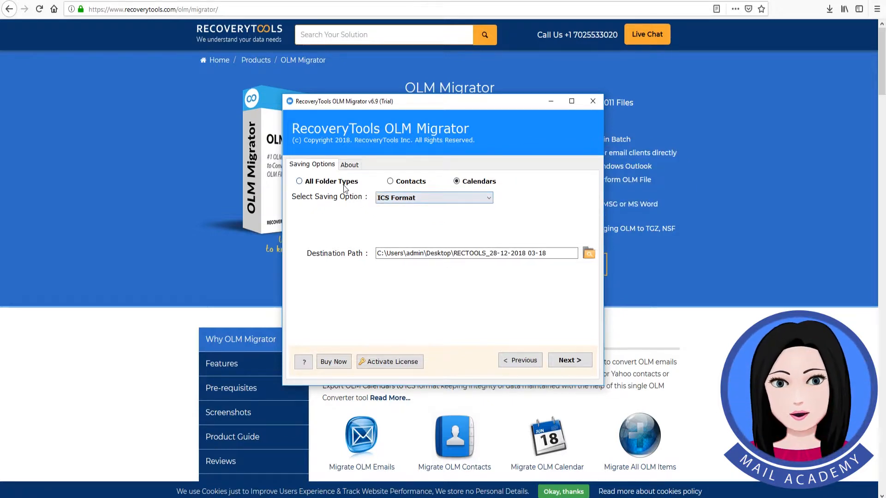
pyautogui.click(299, 181)
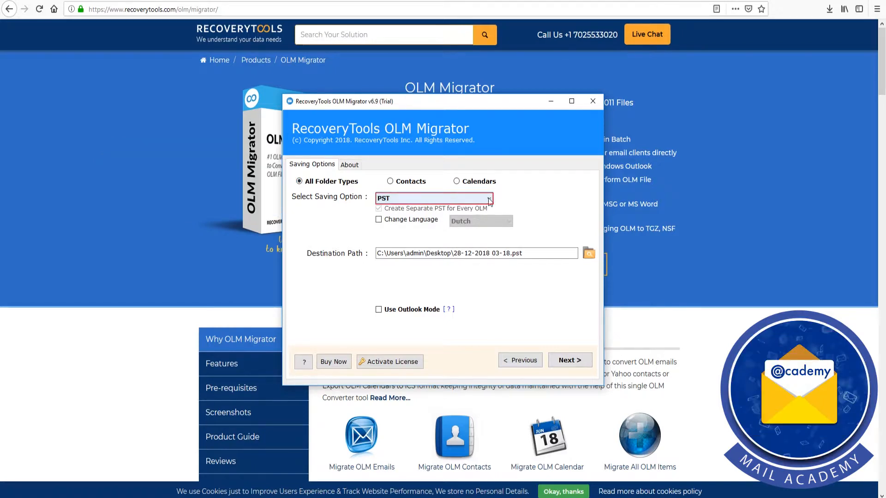
# Choose Gmail as the saving option, enter the account credentials and convert until success is reported
pyautogui.click(434, 197)
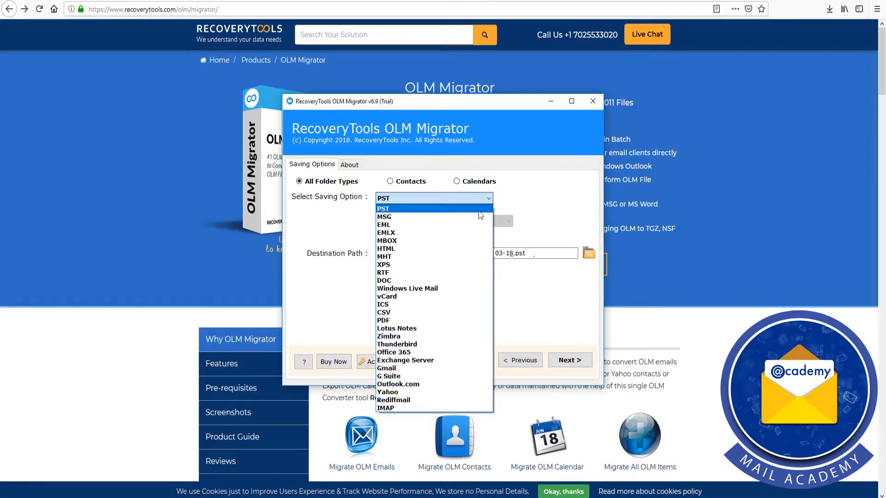
pyautogui.moveTo(388, 336)
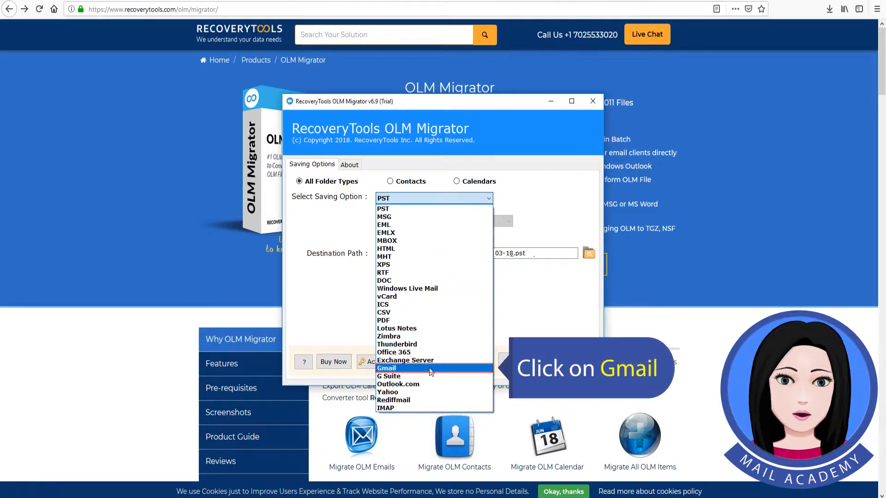
pyautogui.click(386, 368)
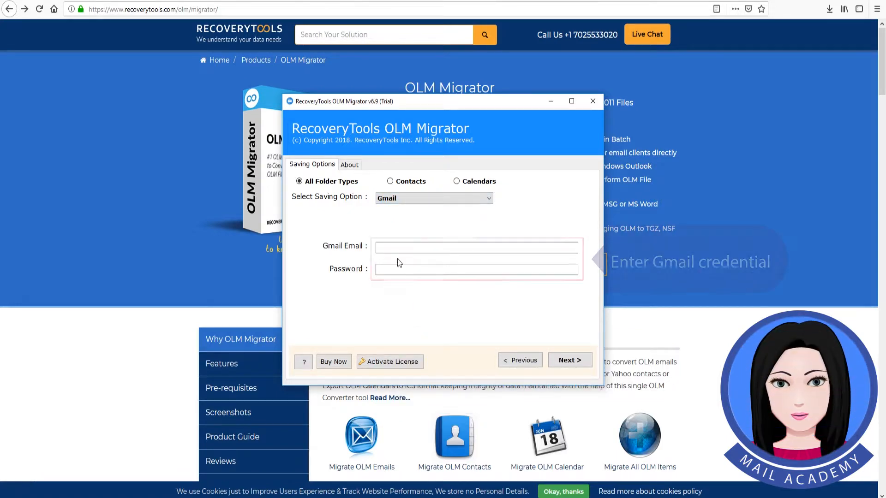
pyautogui.click(476, 247)
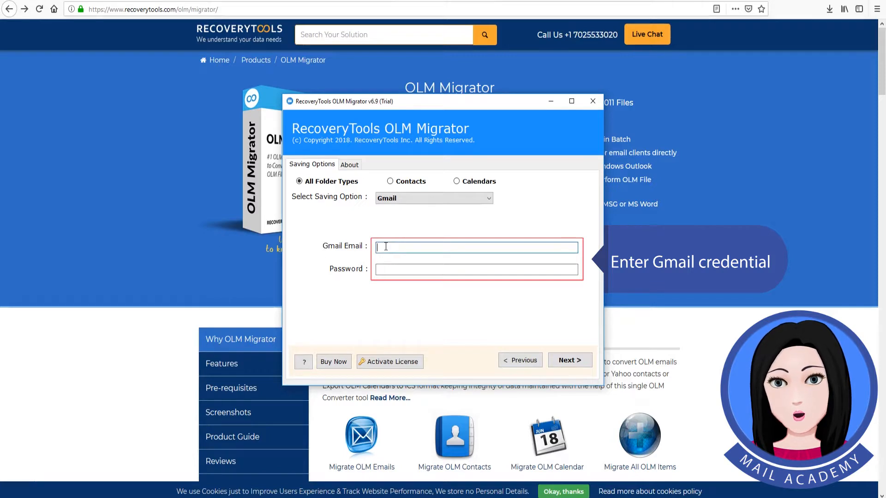
pyautogui.write('••••••••••')
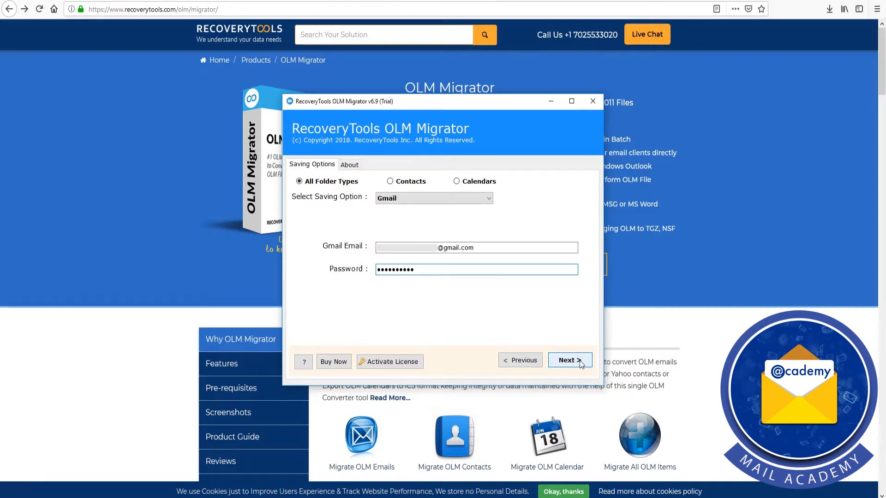
pyautogui.click(569, 360)
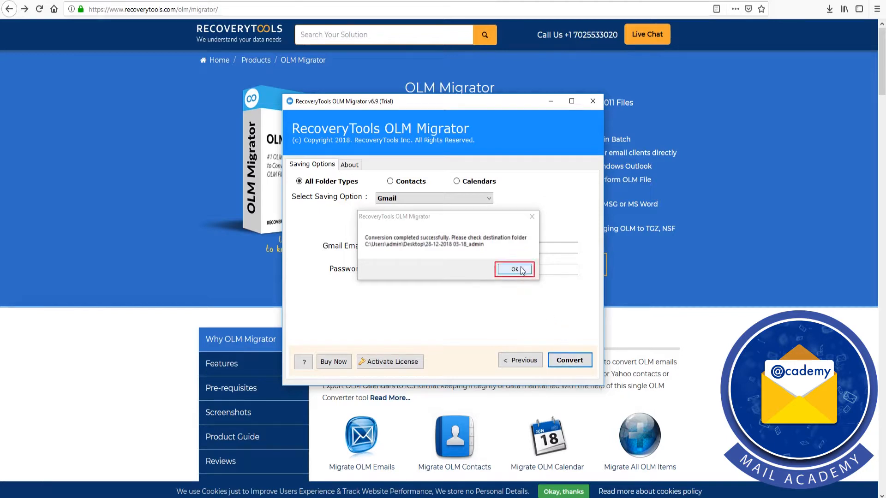
# Acknowledge the conversion-completed message with OK
pyautogui.click(514, 268)
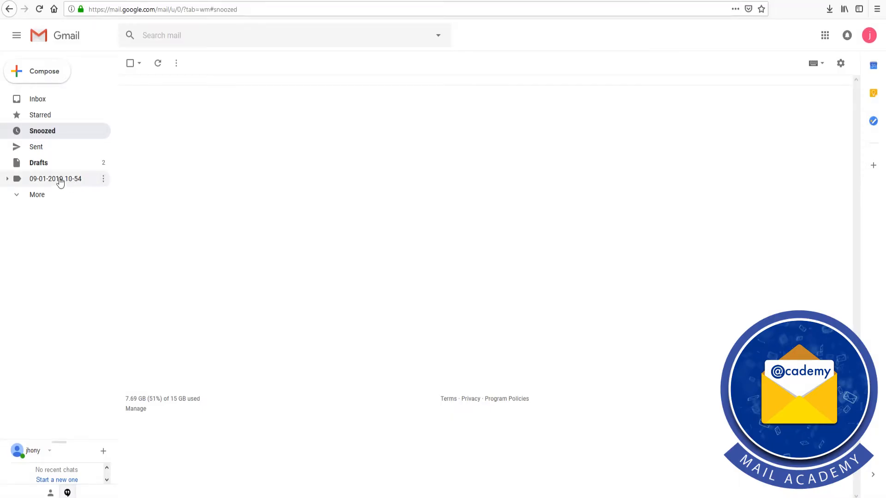
pyautogui.moveTo(7, 180)
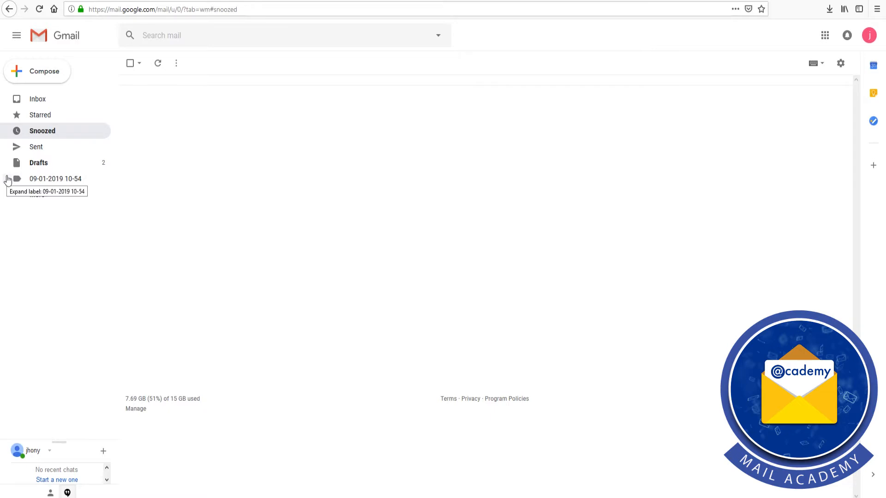
pyautogui.click(7, 180)
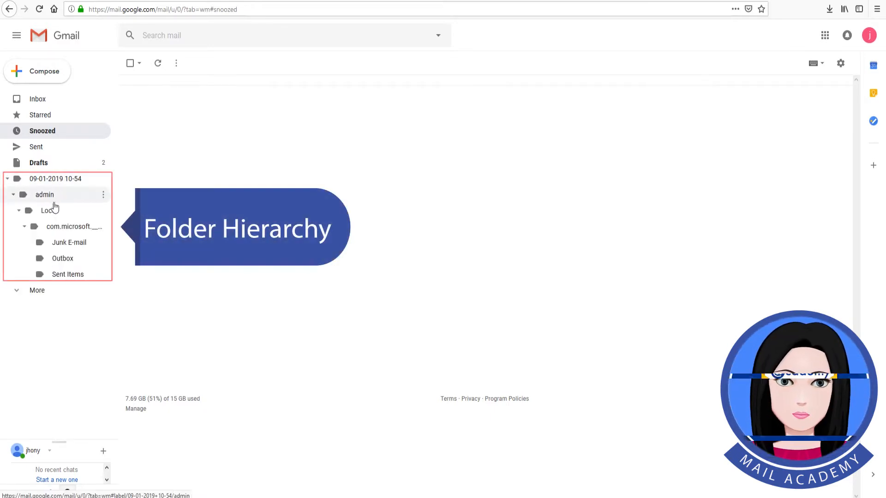
pyautogui.click(49, 210)
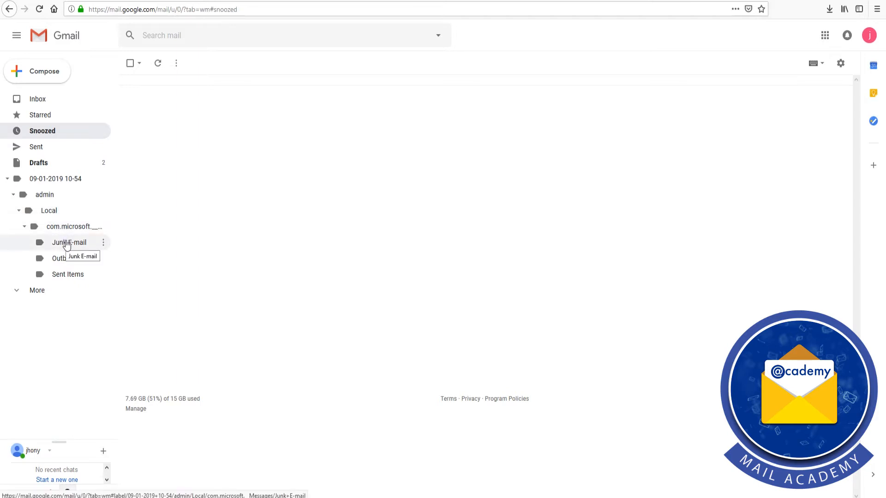
pyautogui.click(69, 242)
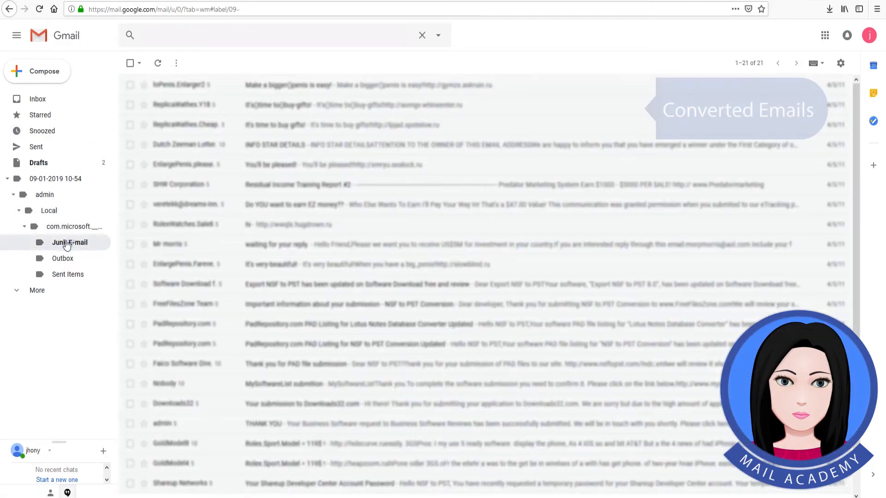